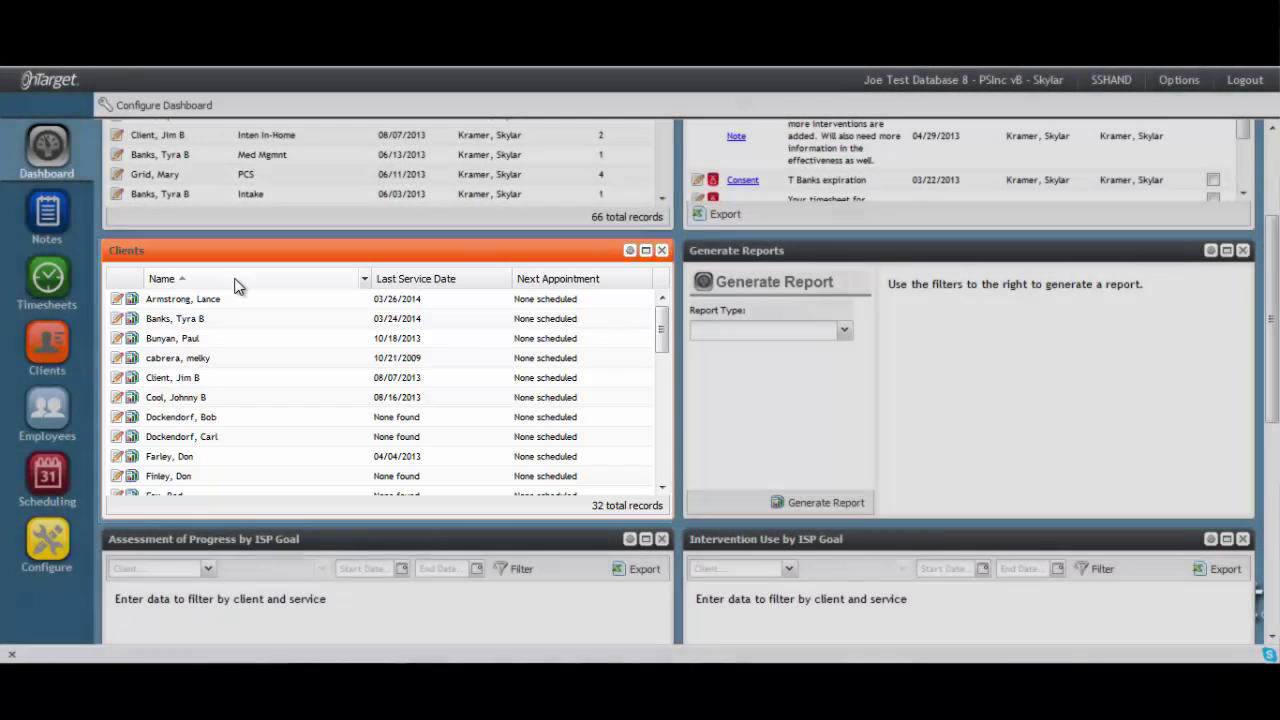
Step: Check Assigned Clients only in Options, narrowing the Clients dashlet from 32 to 5 records
left_click(1178, 80)
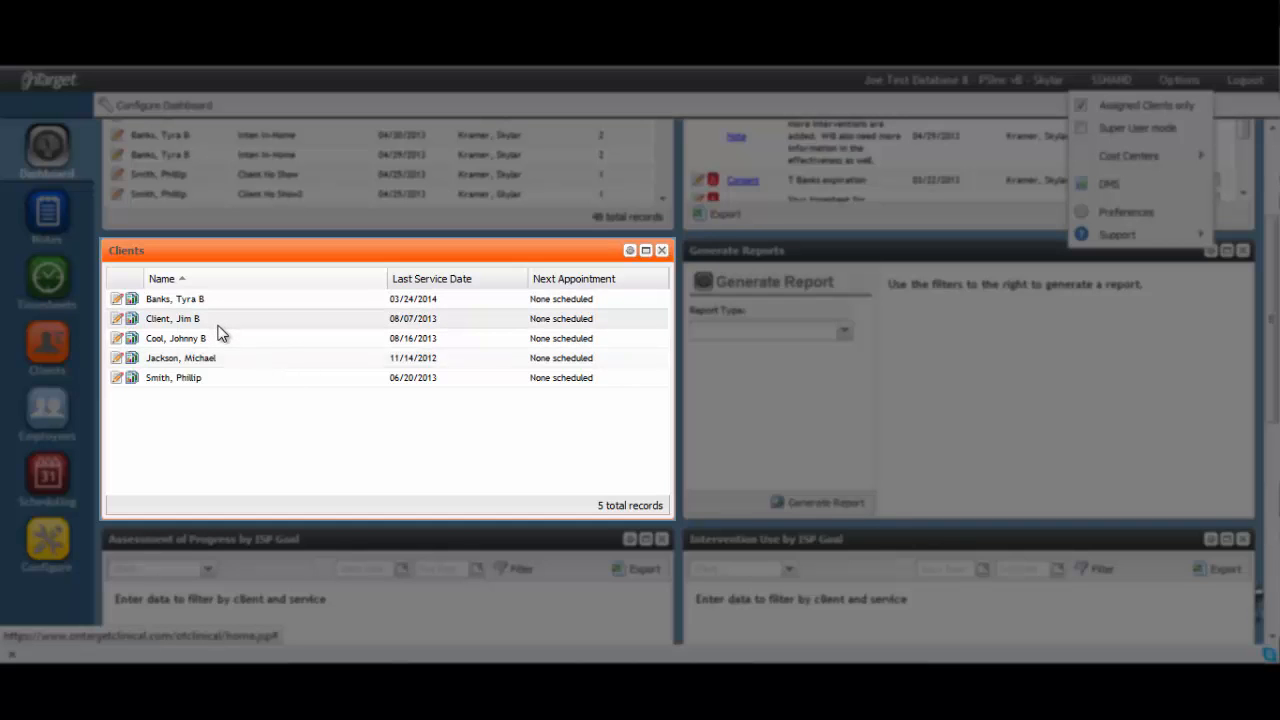
double_click(175, 298)
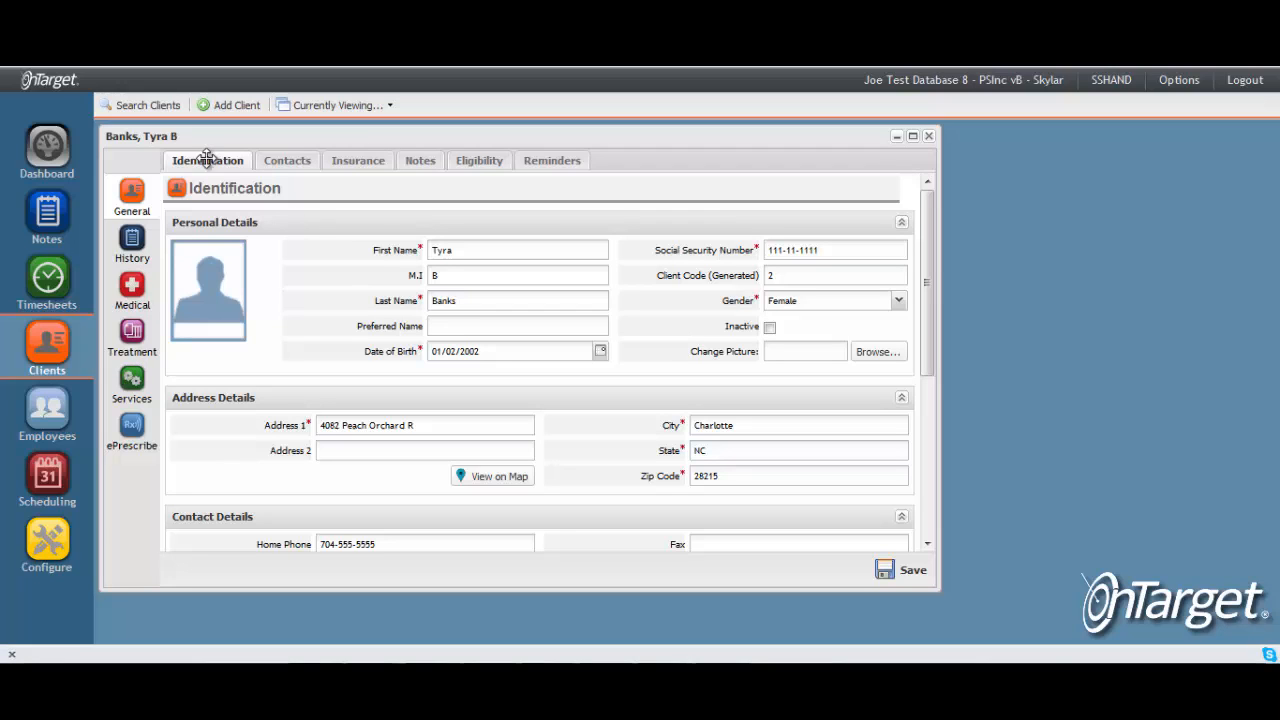
Step: Go back to the Dashboard from the left sidebar
left_click(46, 150)
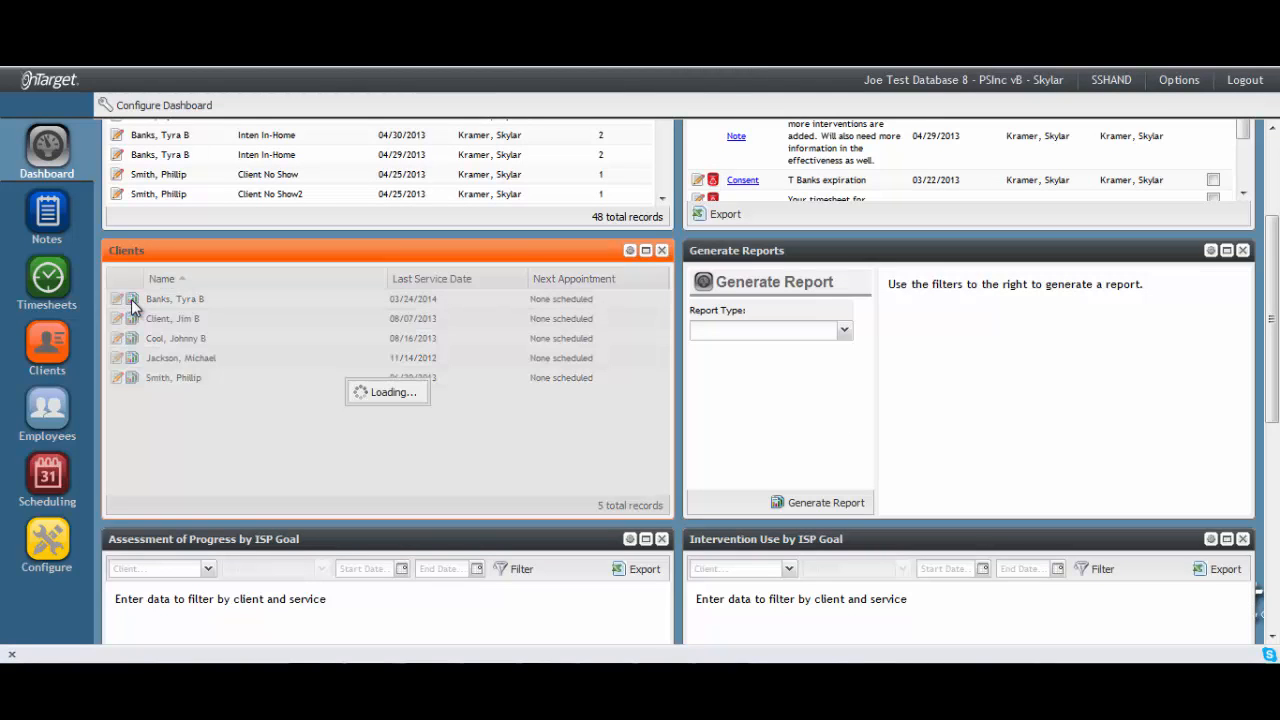
left_click(131, 299)
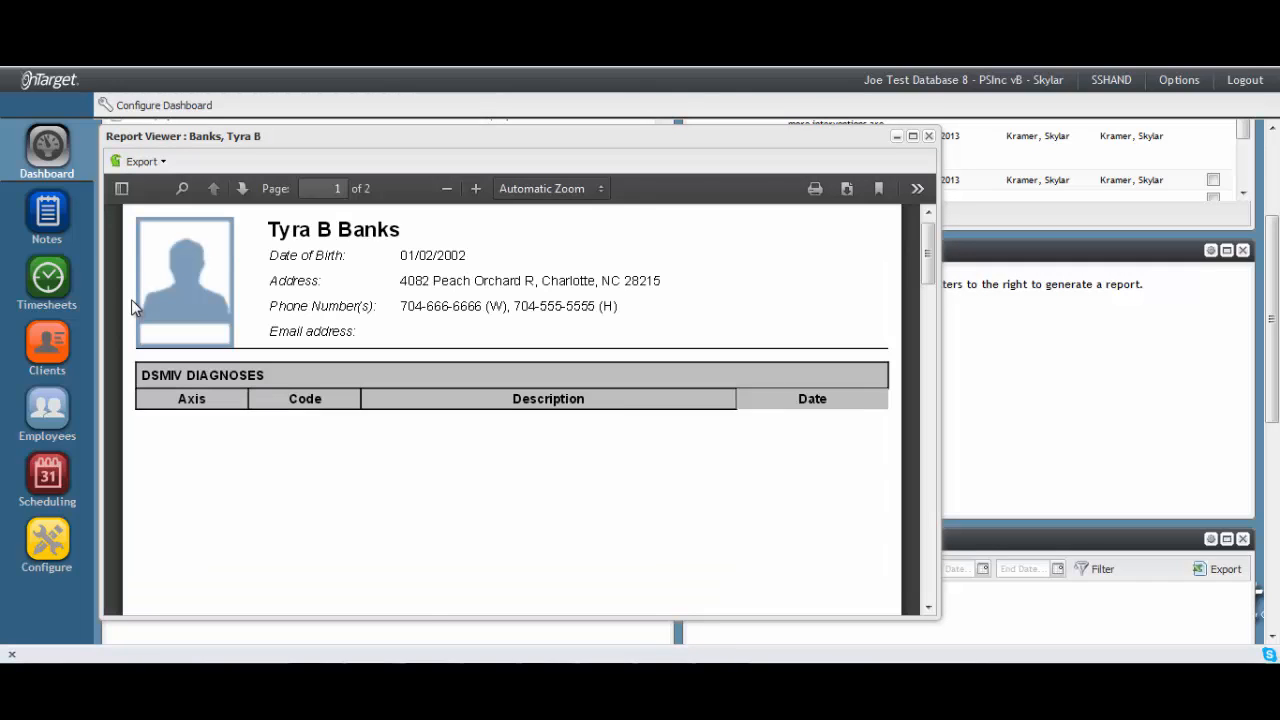